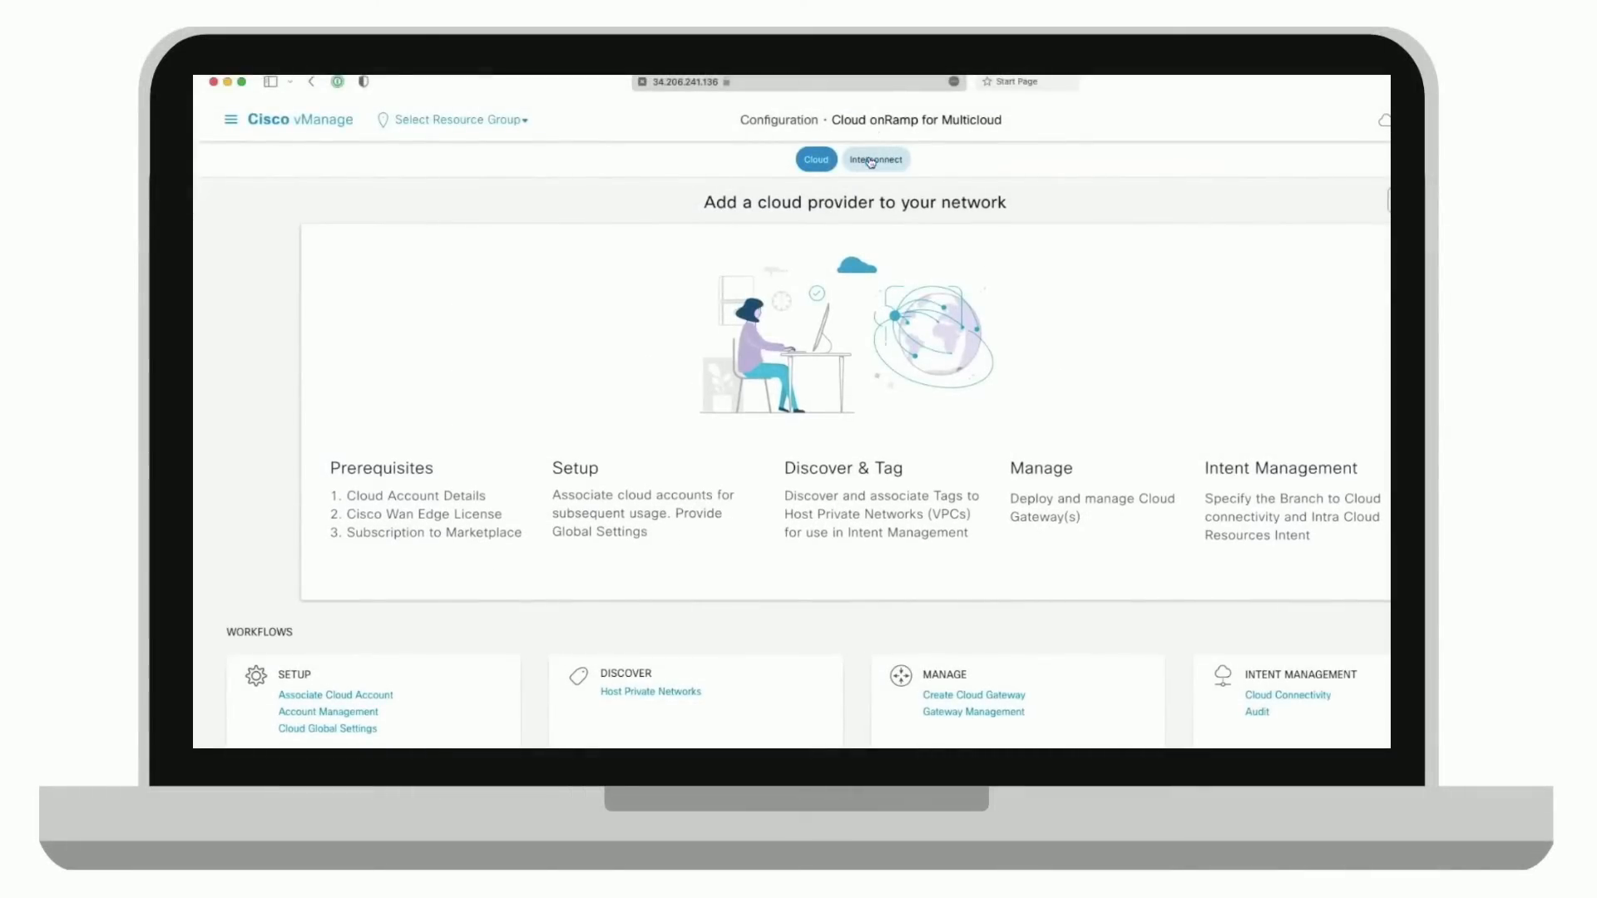
Step: Switch to the interconnect gateways view and start a new Equinix interconnect gateway
{"action": "left_click", "coordinate": [874, 160]}
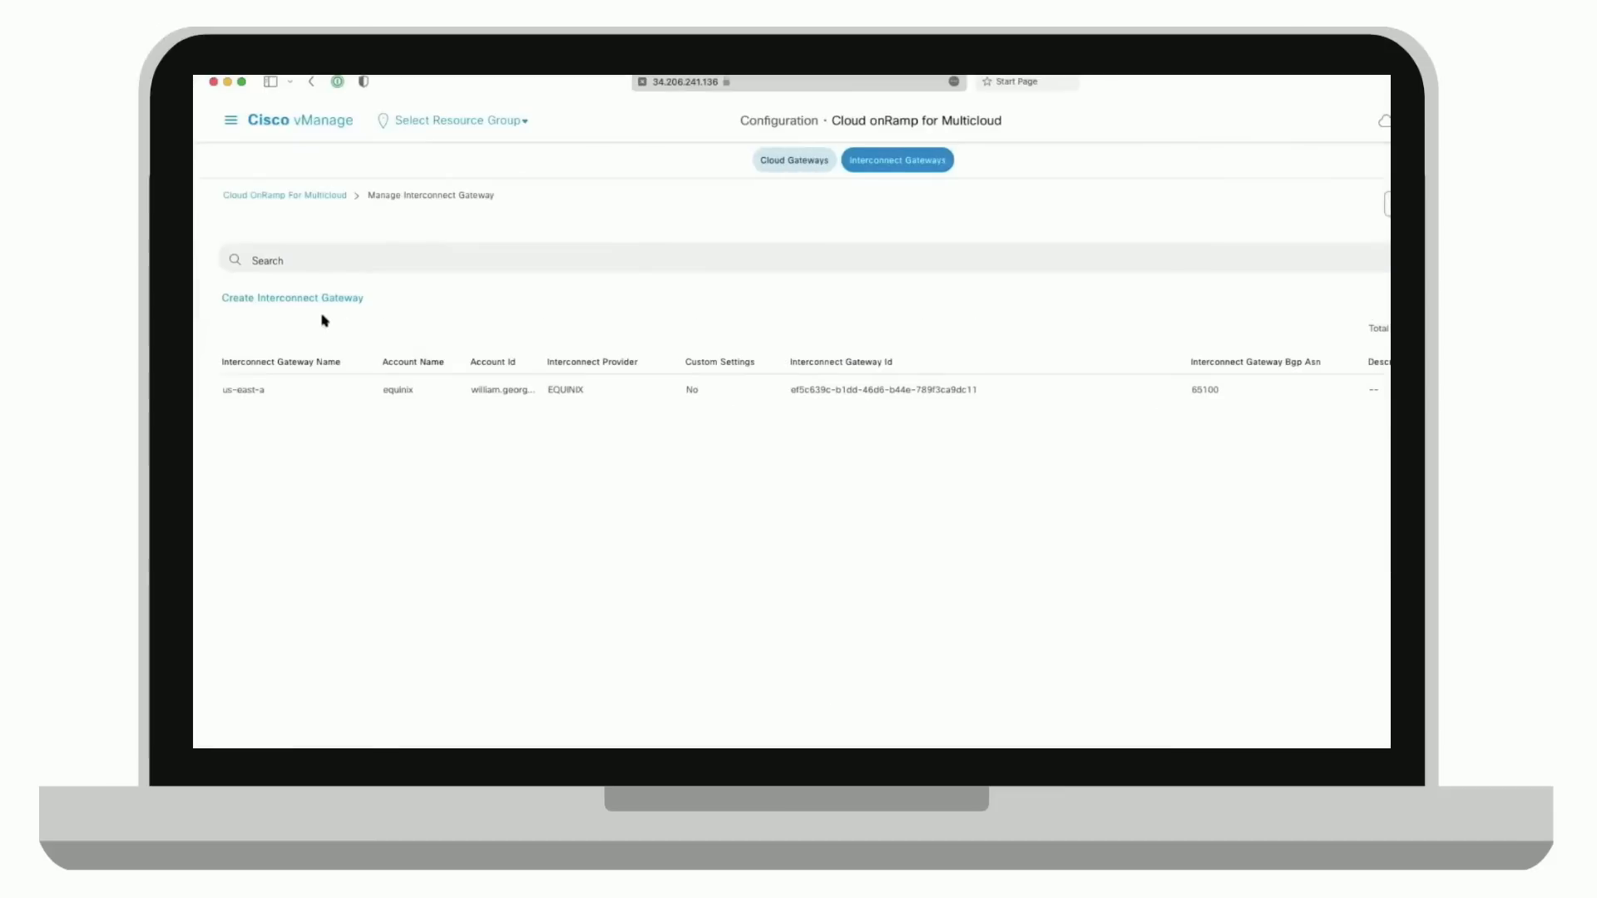
{"action": "left_click", "coordinate": [291, 298]}
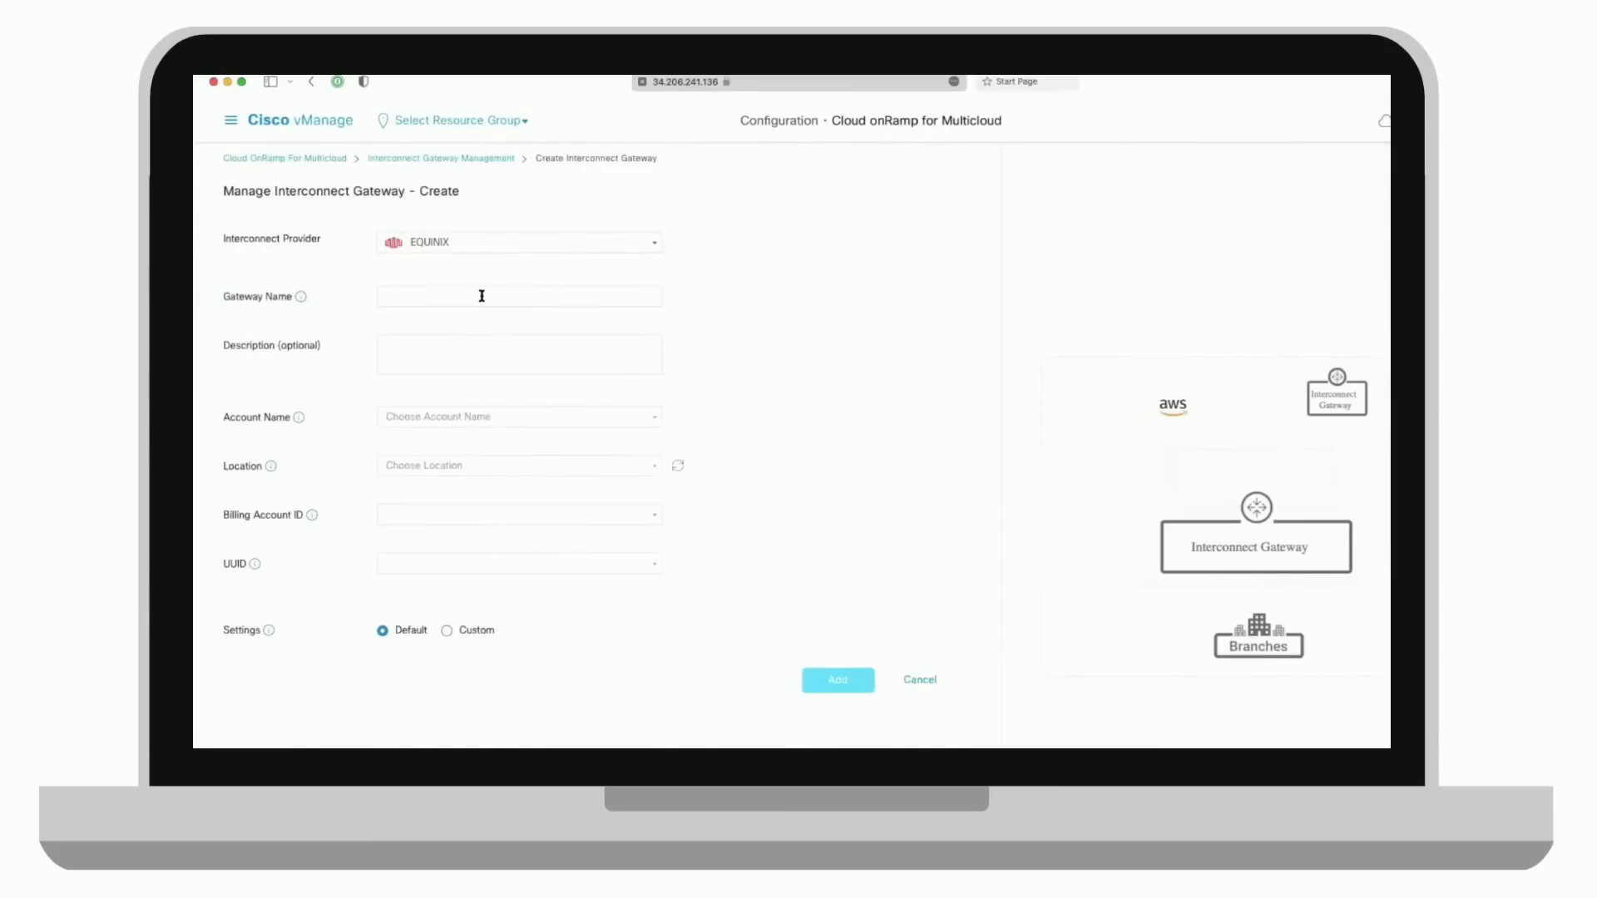
Step: Submit gateway Arcus-USE-A with equinix account, Ashburn, CFN SERVICES, INC 351626 billing, and device UUID
{"action": "left_click", "coordinate": [518, 295]}
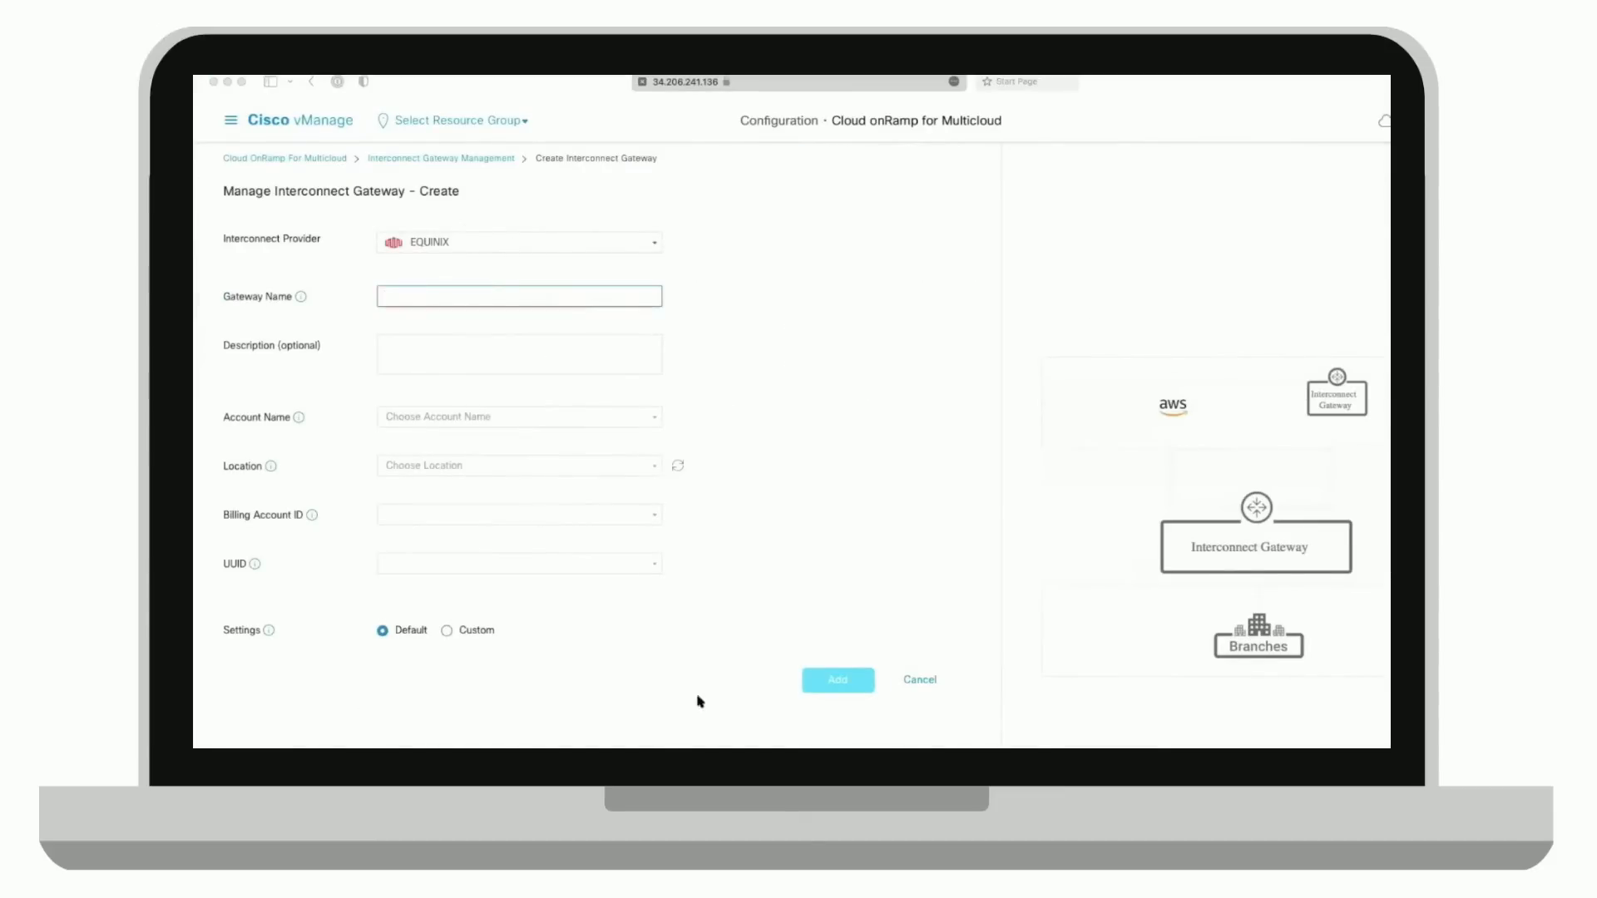
{"action": "type", "text": "Arcus-ISE-A"}
{"action": "left_click", "coordinate": [519, 353]}
{"action": "type", "text": "Arcus-USE-A Network Edge US East"}
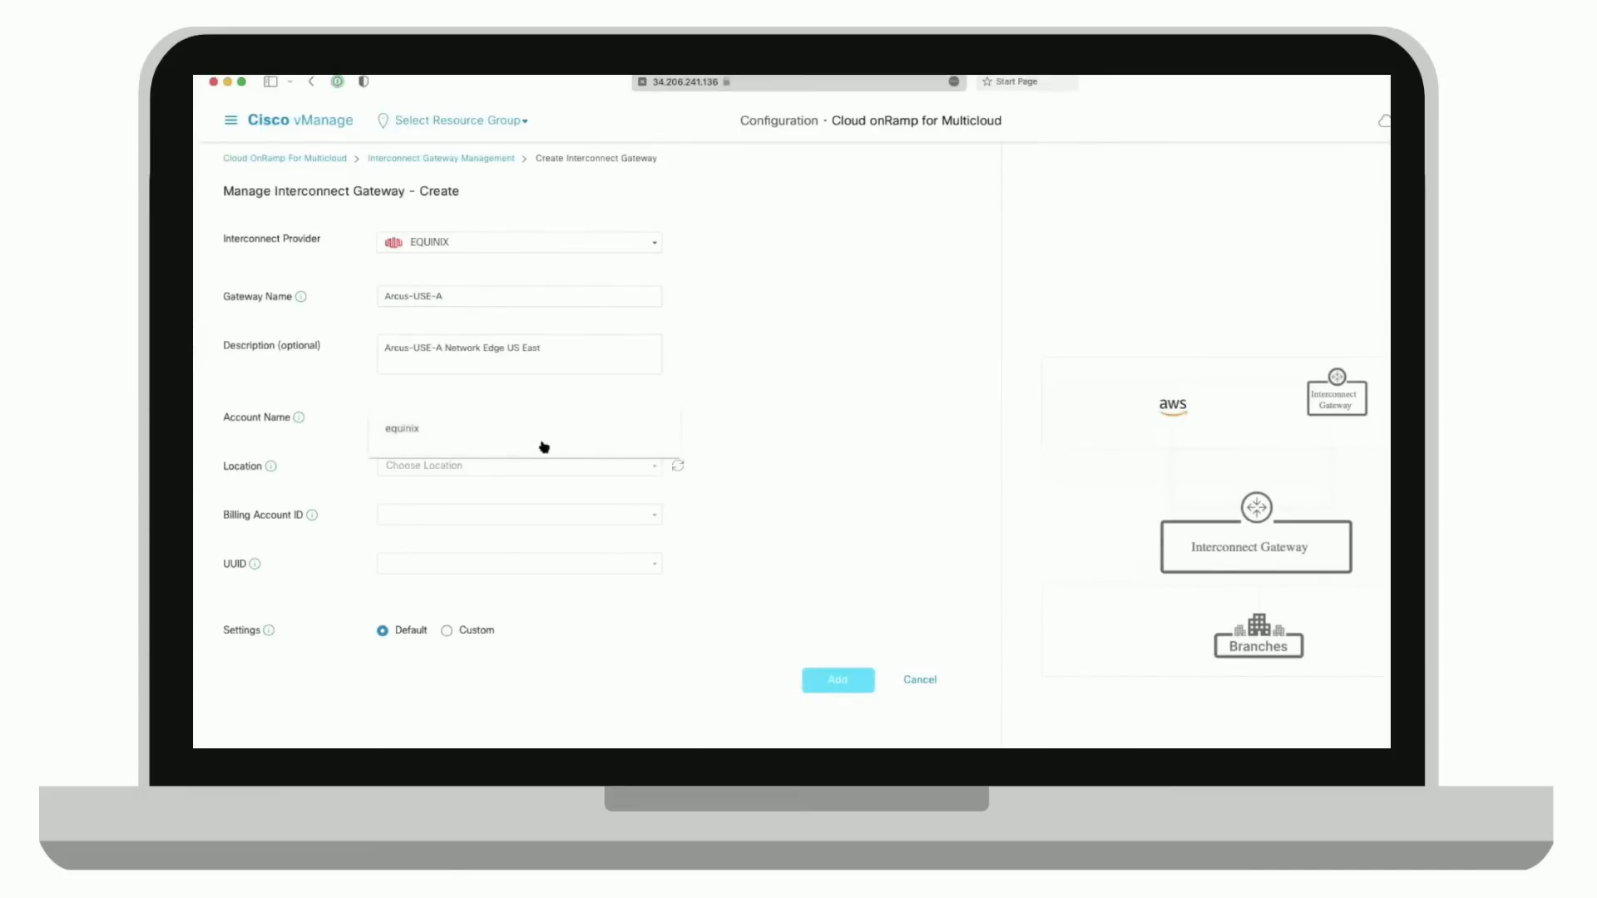
{"action": "left_click", "coordinate": [518, 466]}
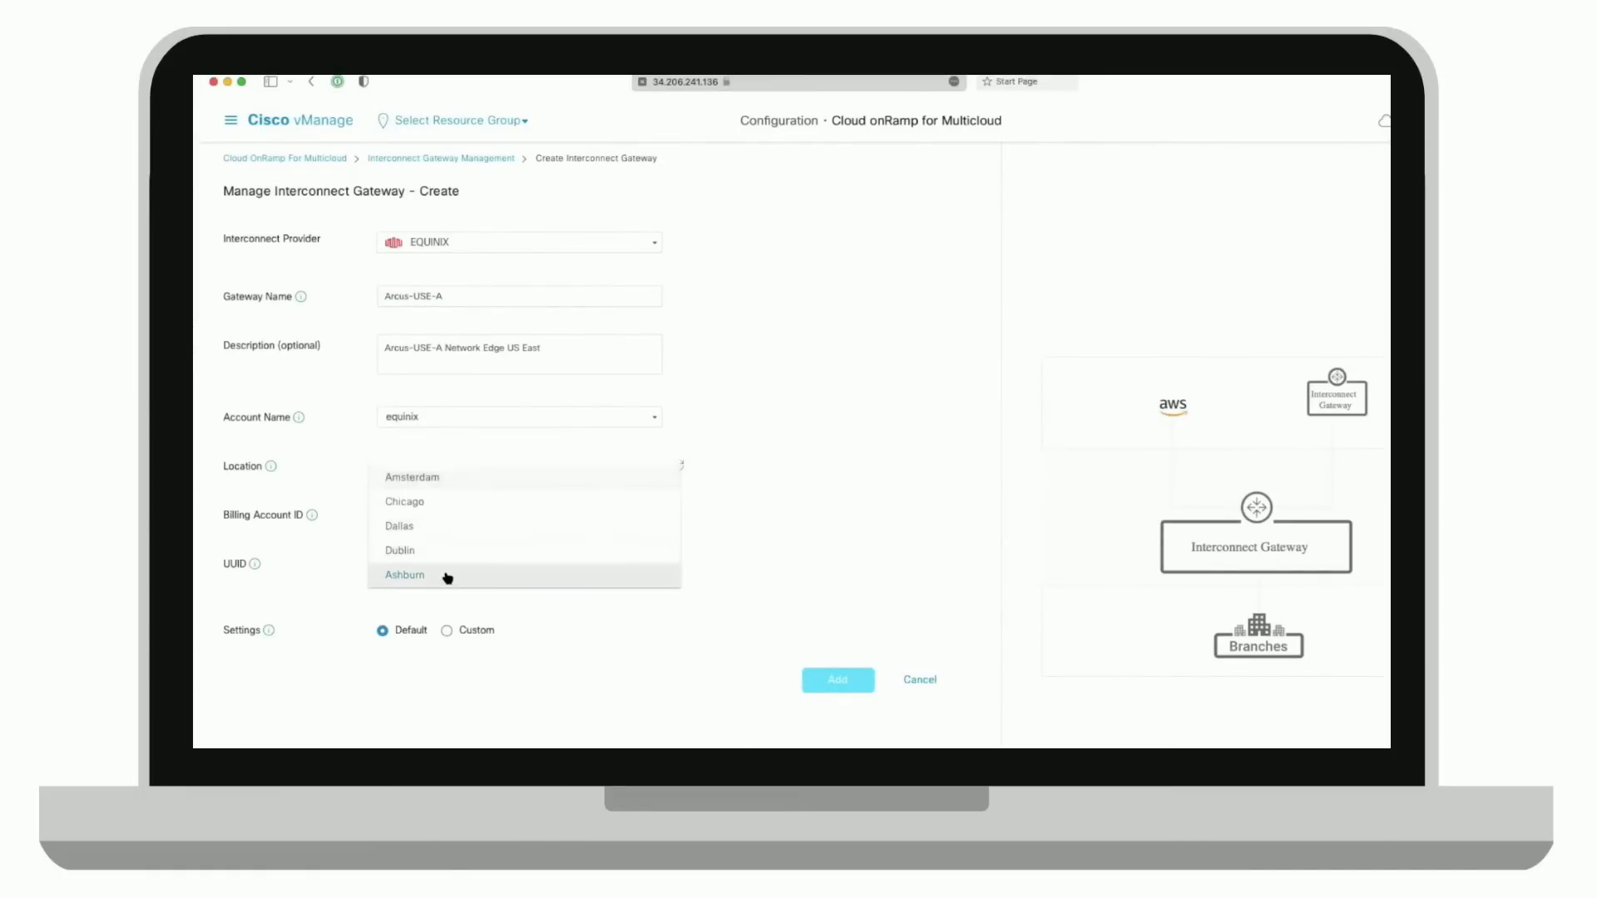
{"action": "left_click", "coordinate": [403, 575]}
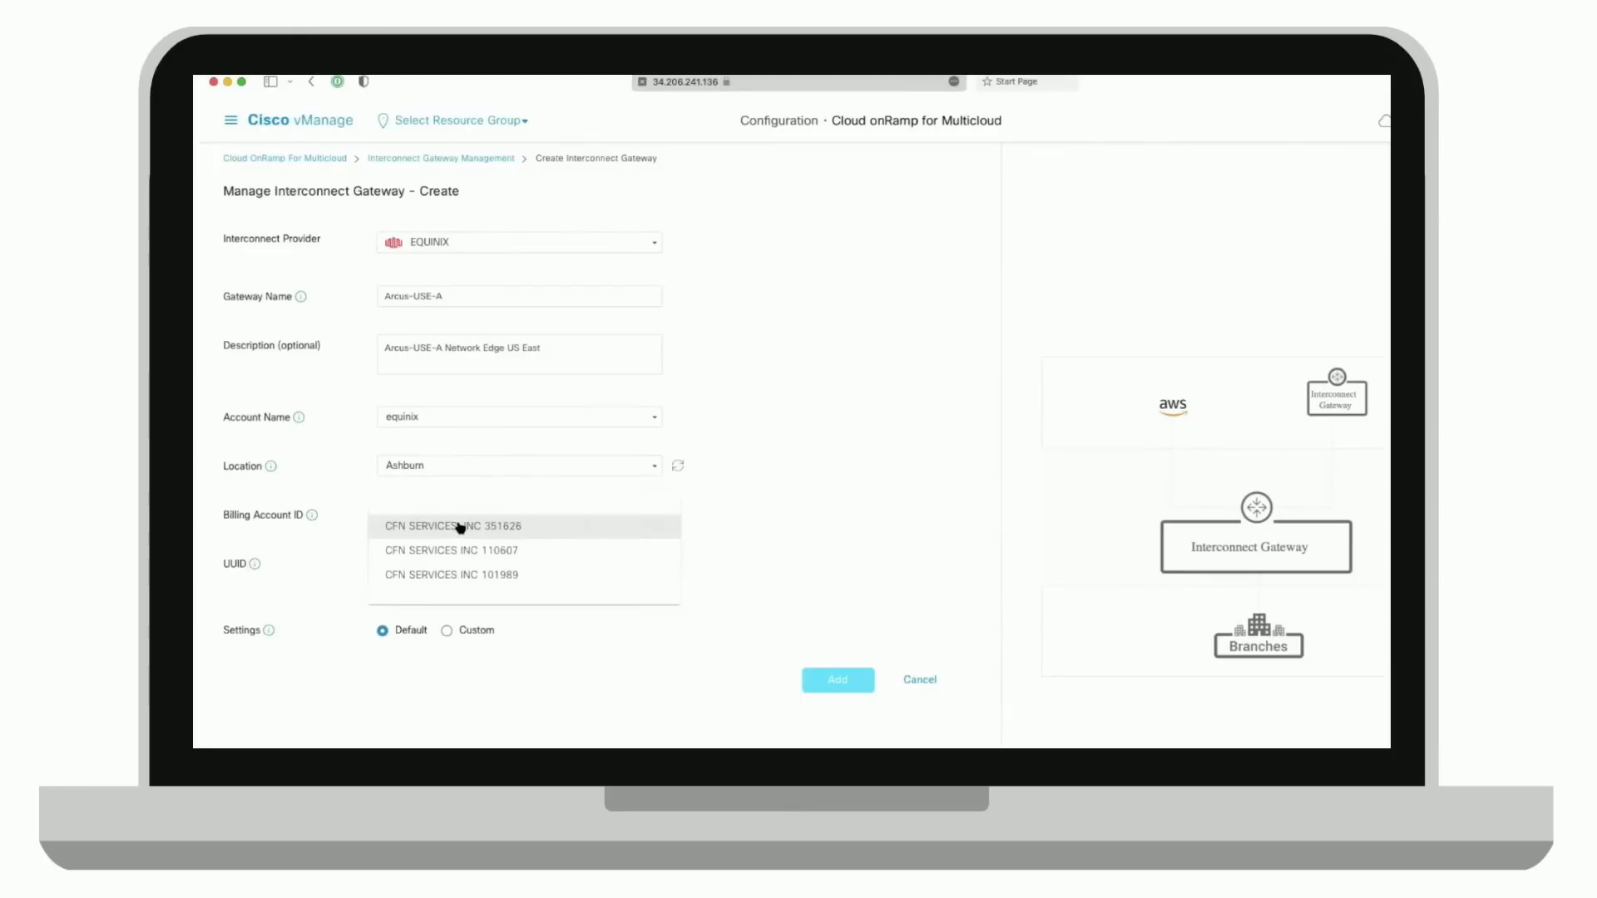
{"action": "left_click", "coordinate": [454, 526]}
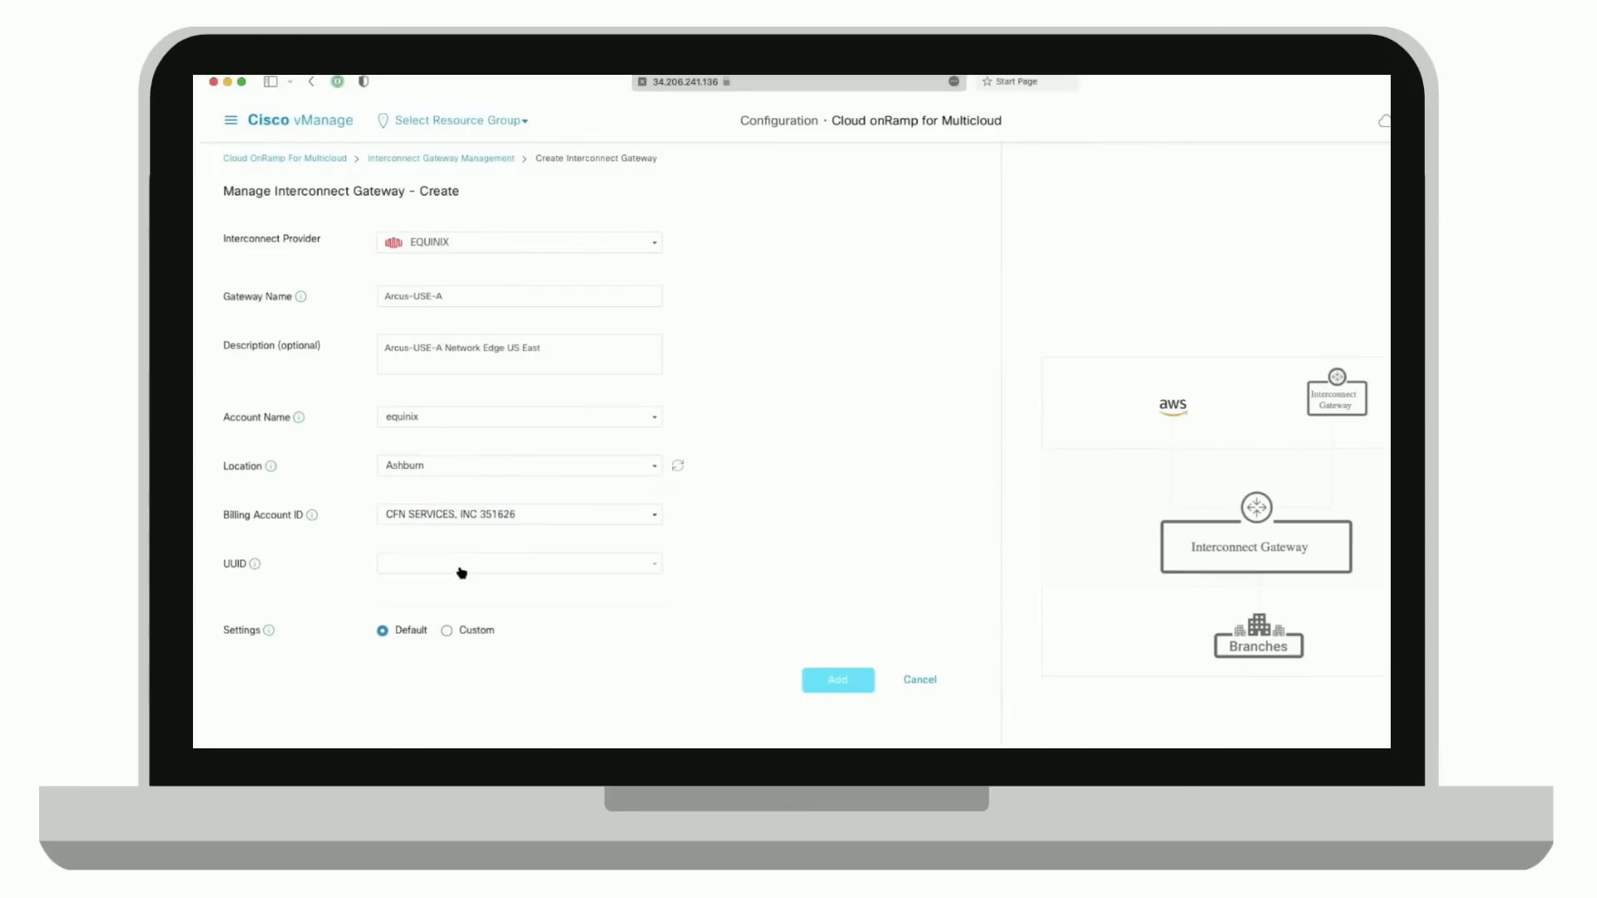
{"action": "left_click", "coordinate": [525, 573]}
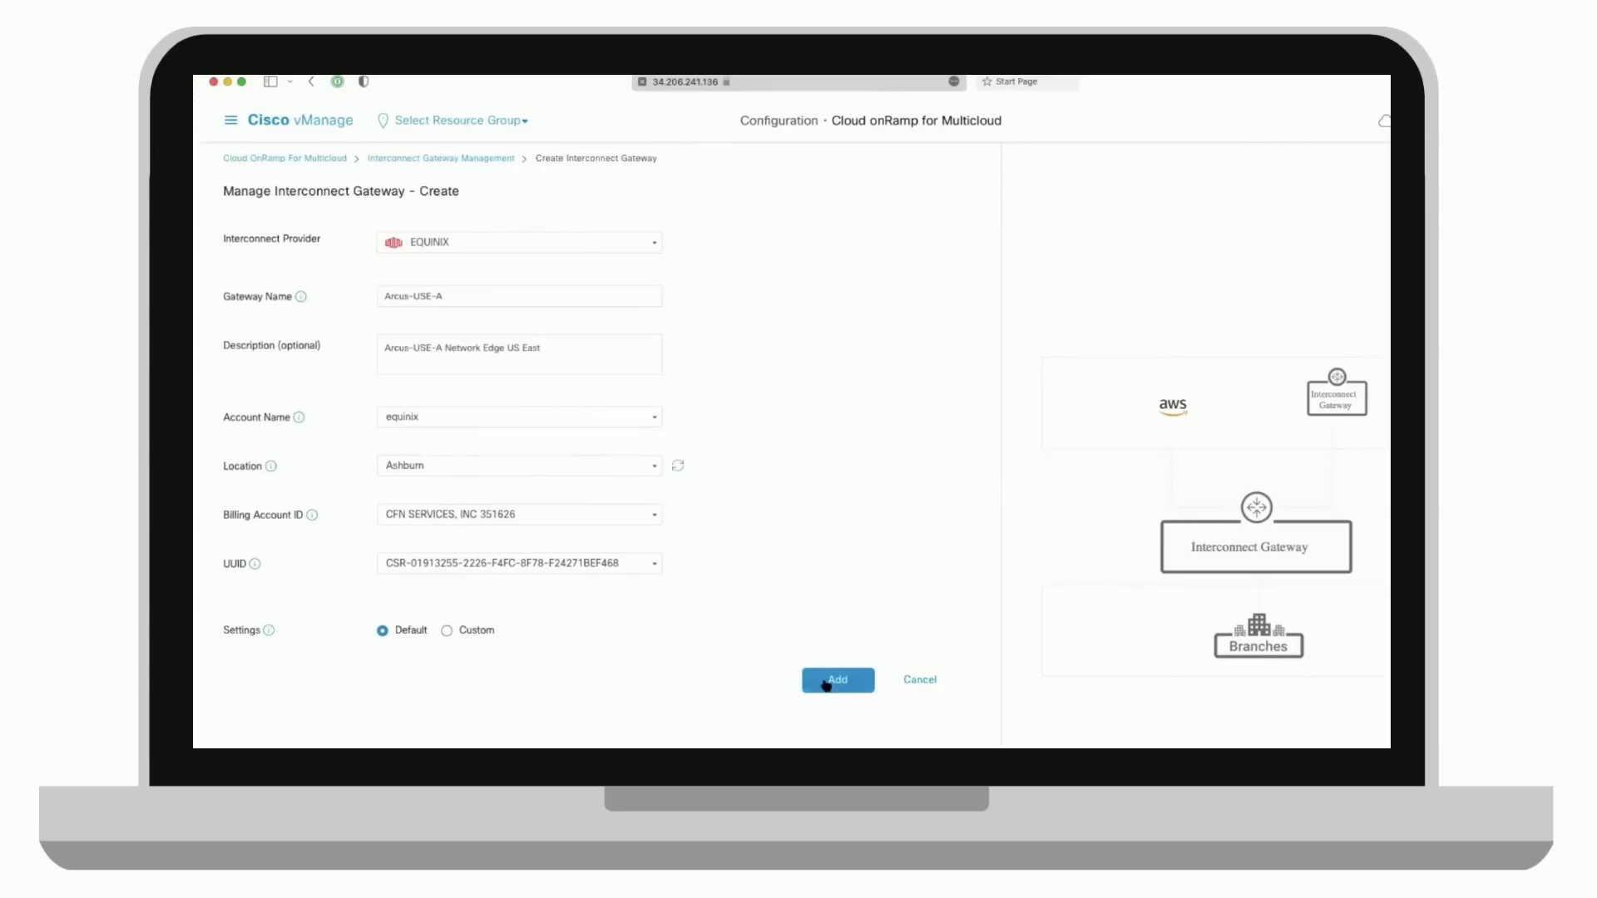
{"action": "left_click", "coordinate": [838, 680]}
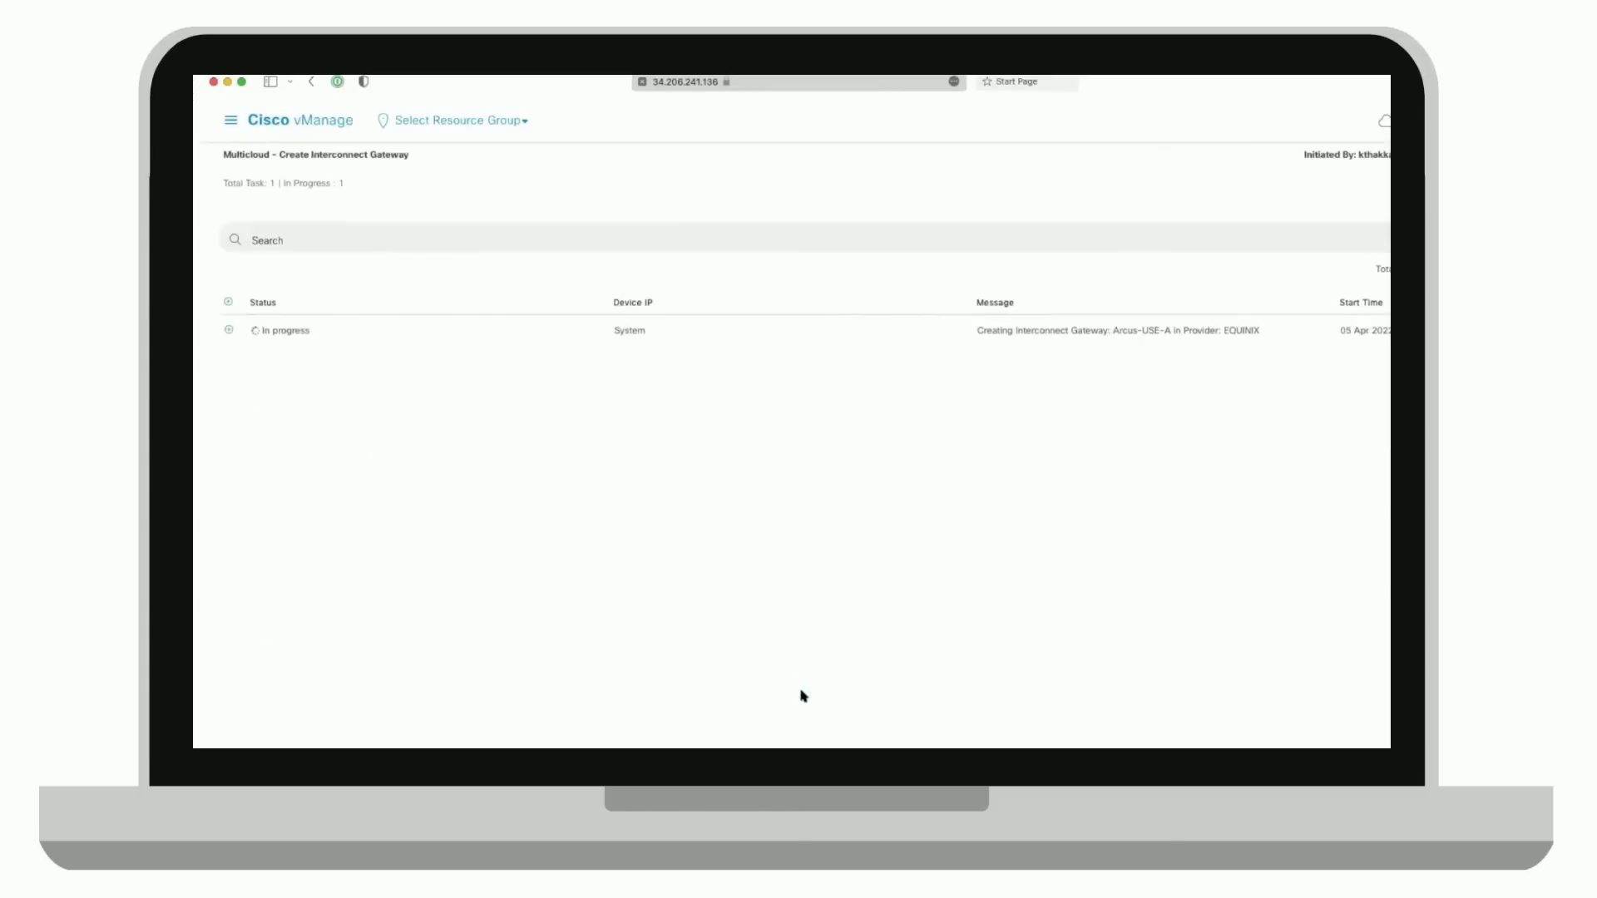
{"action": "mouse_move", "coordinate": [251, 471]}
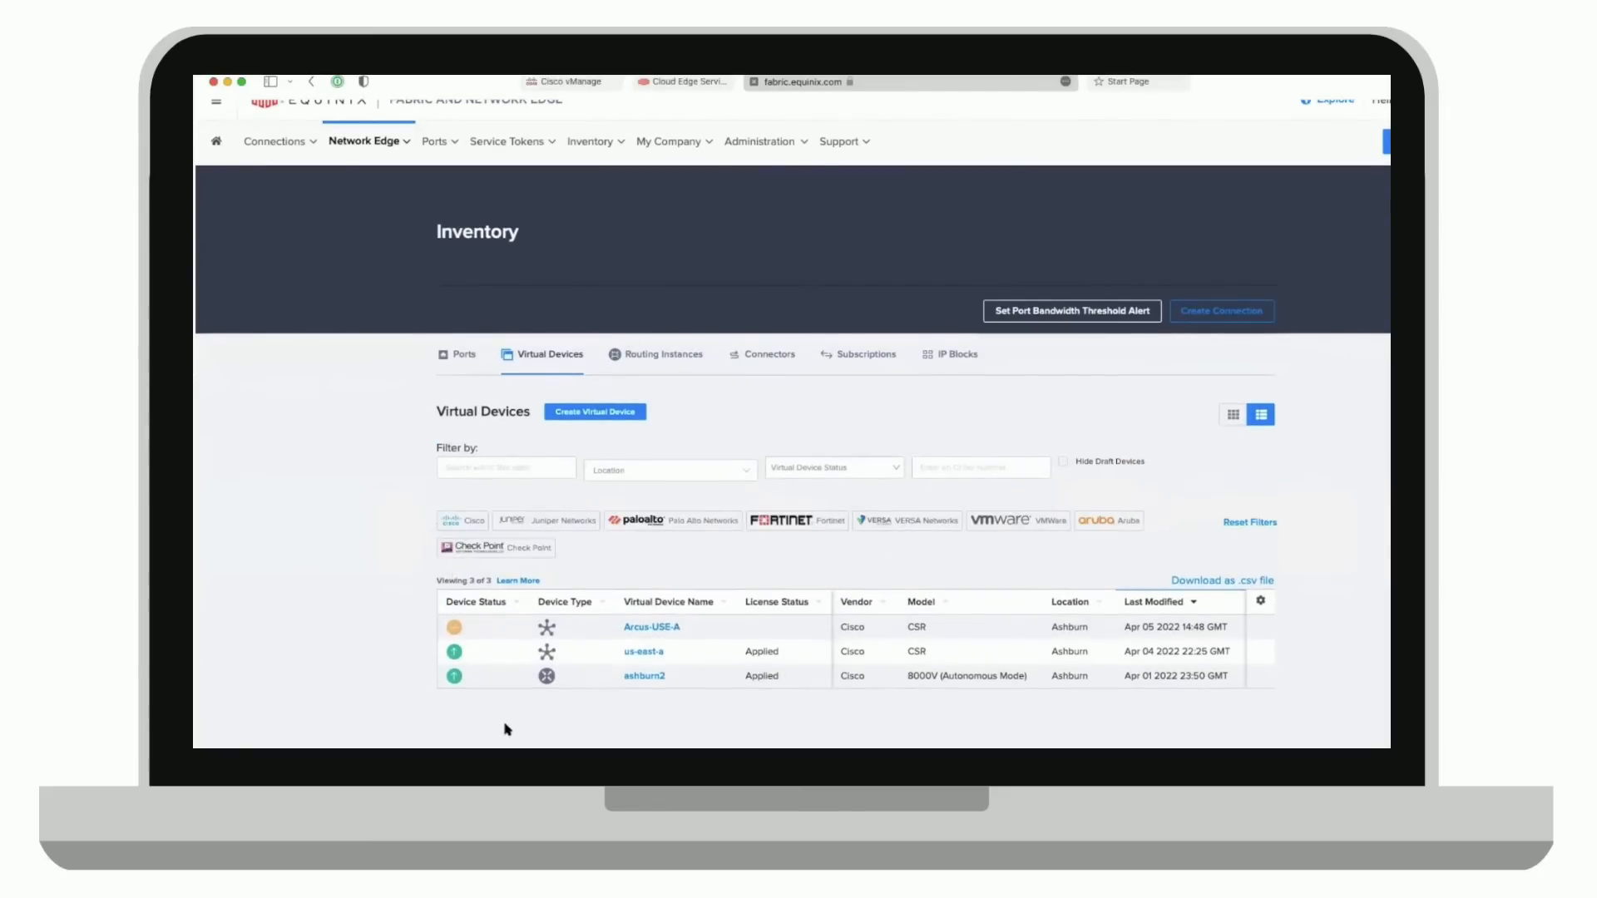
Step: View Arcus-USE-A's details: Initializing Cisco CSR SD-WAN device in Ashburn
{"action": "left_click", "coordinate": [649, 626]}
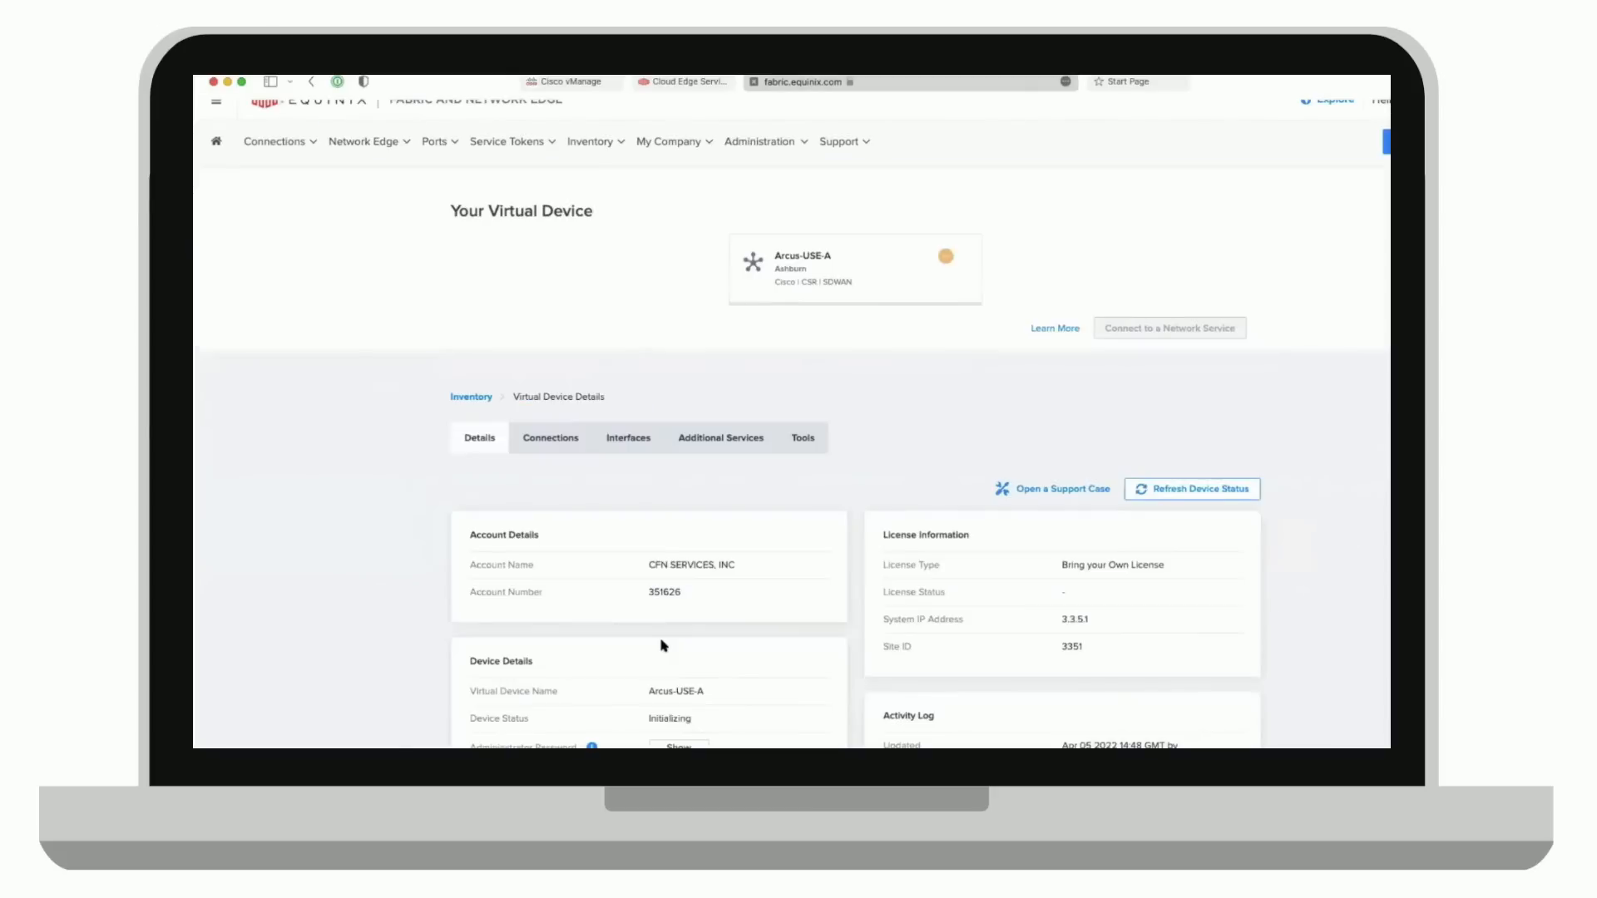
{"action": "scroll", "scroll_direction": "down", "scroll_amount": 3}
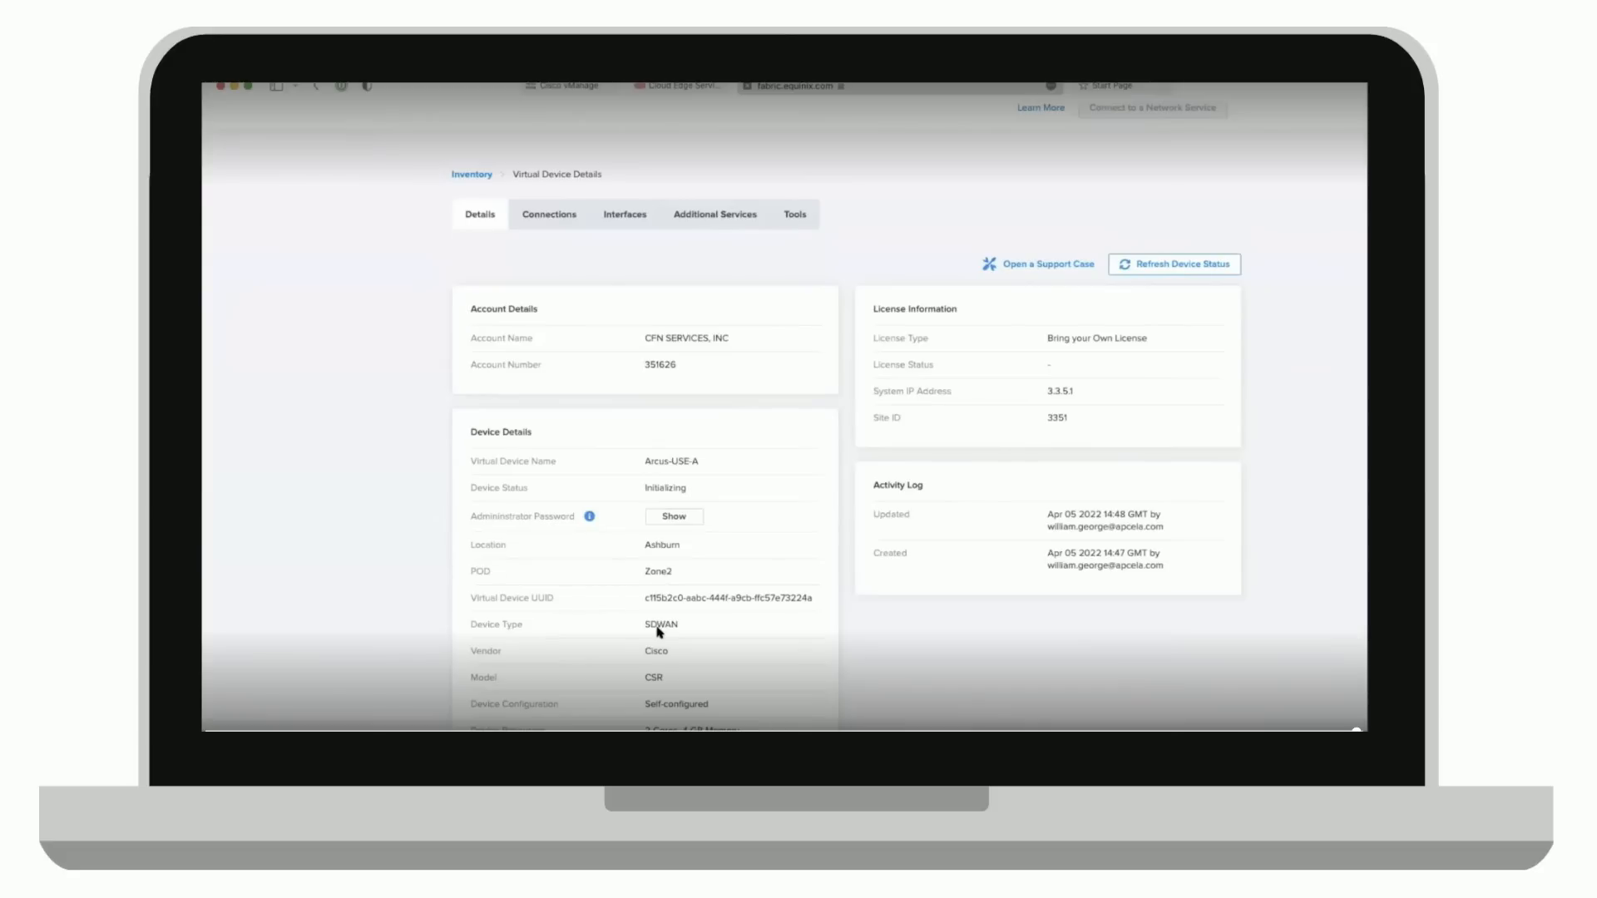